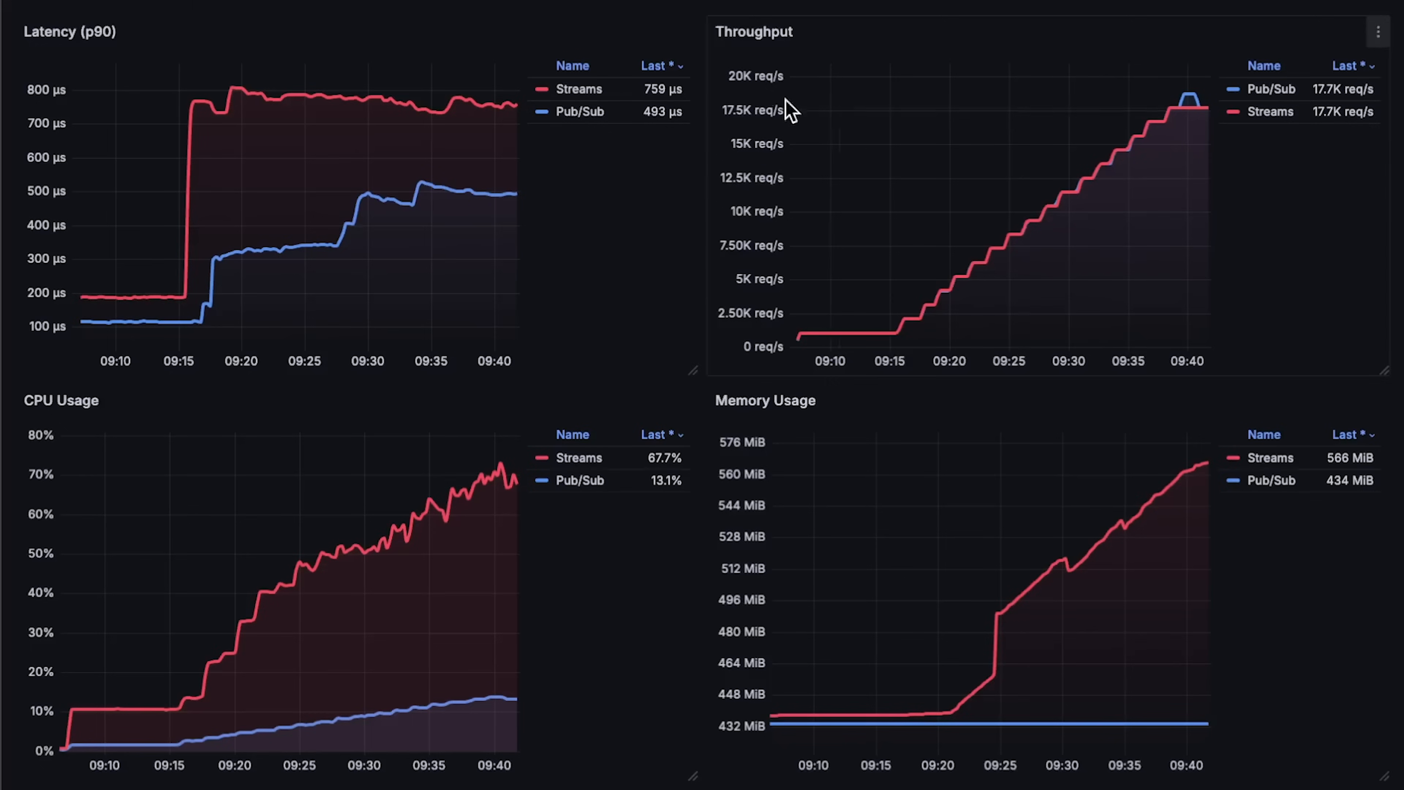
# - View the Latency (p90) panel alone: Streams ~759 µs vs Pub/Sub ~493 µs
pyautogui.click(71, 31)
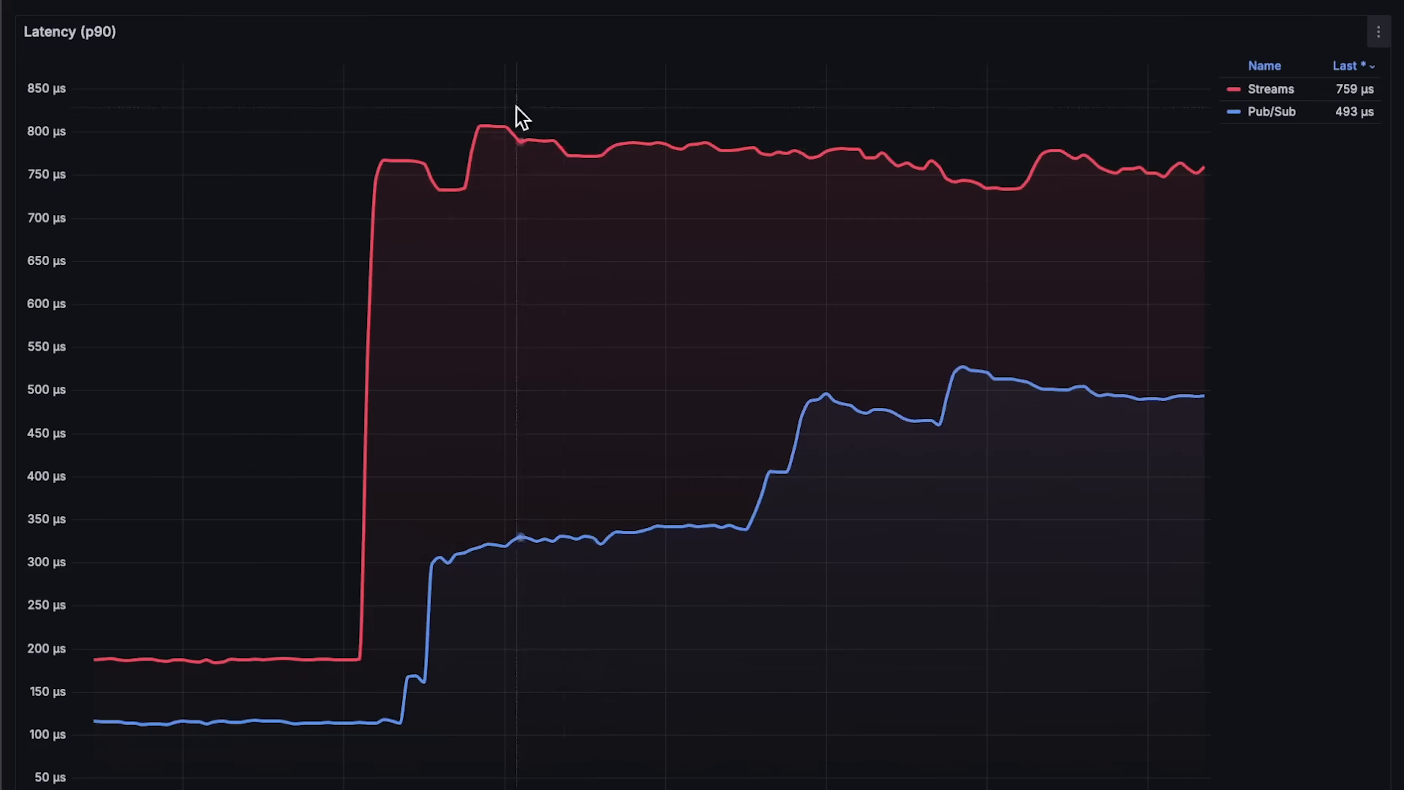
pyautogui.moveTo(547, 535)
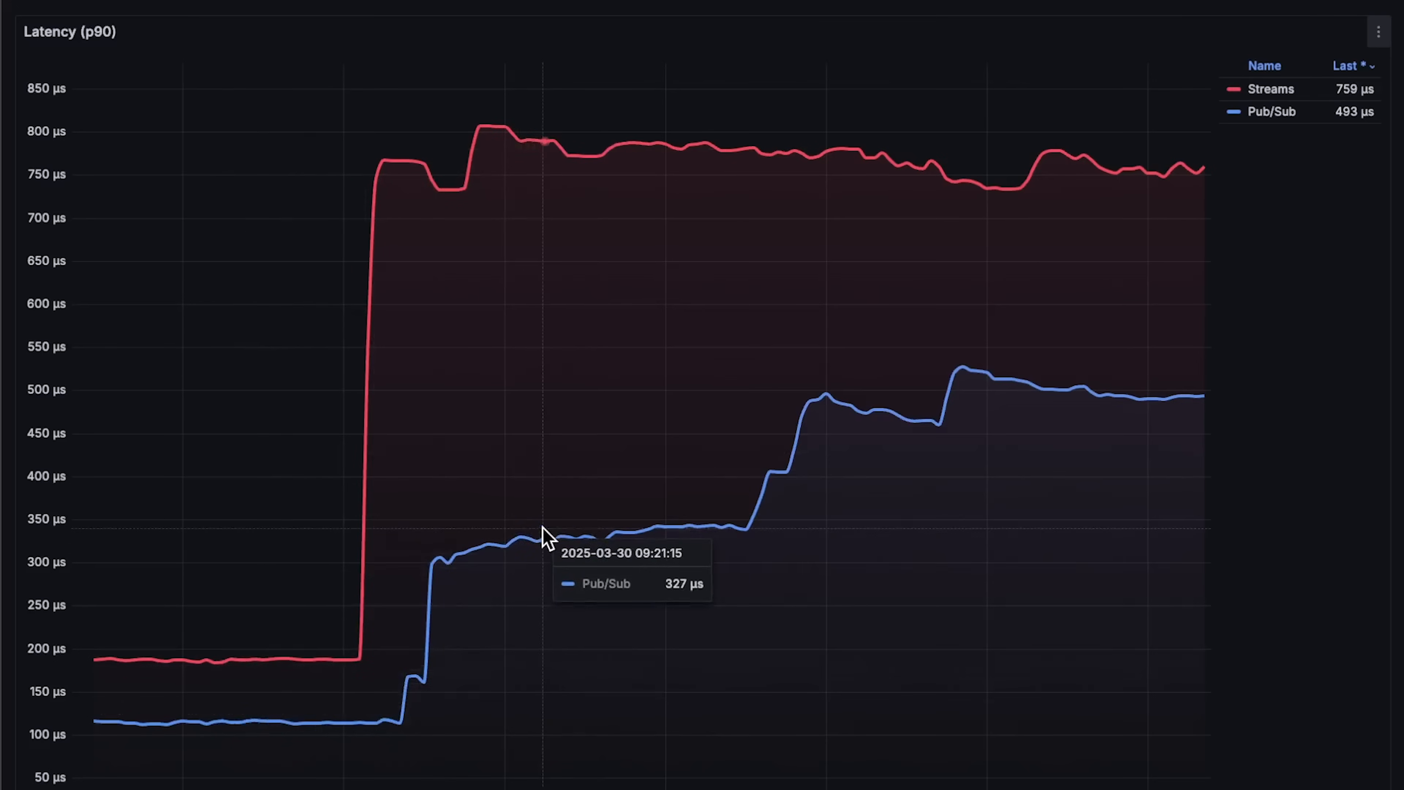
pyautogui.moveTo(1038, 376)
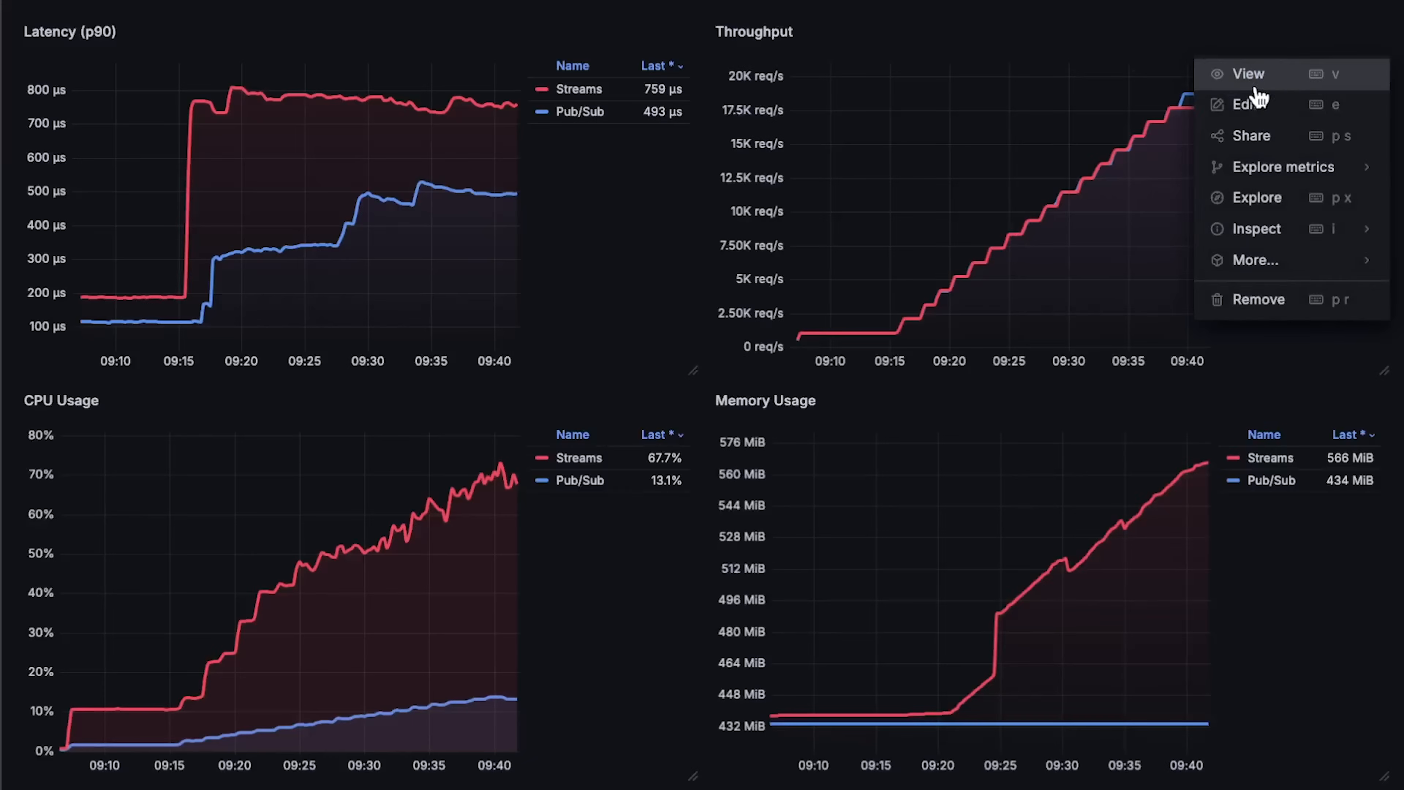
# - View the Throughput panel alone (both ~17.7K req/s), then bring up the CPU Usage panel's actions
pyautogui.click(1248, 74)
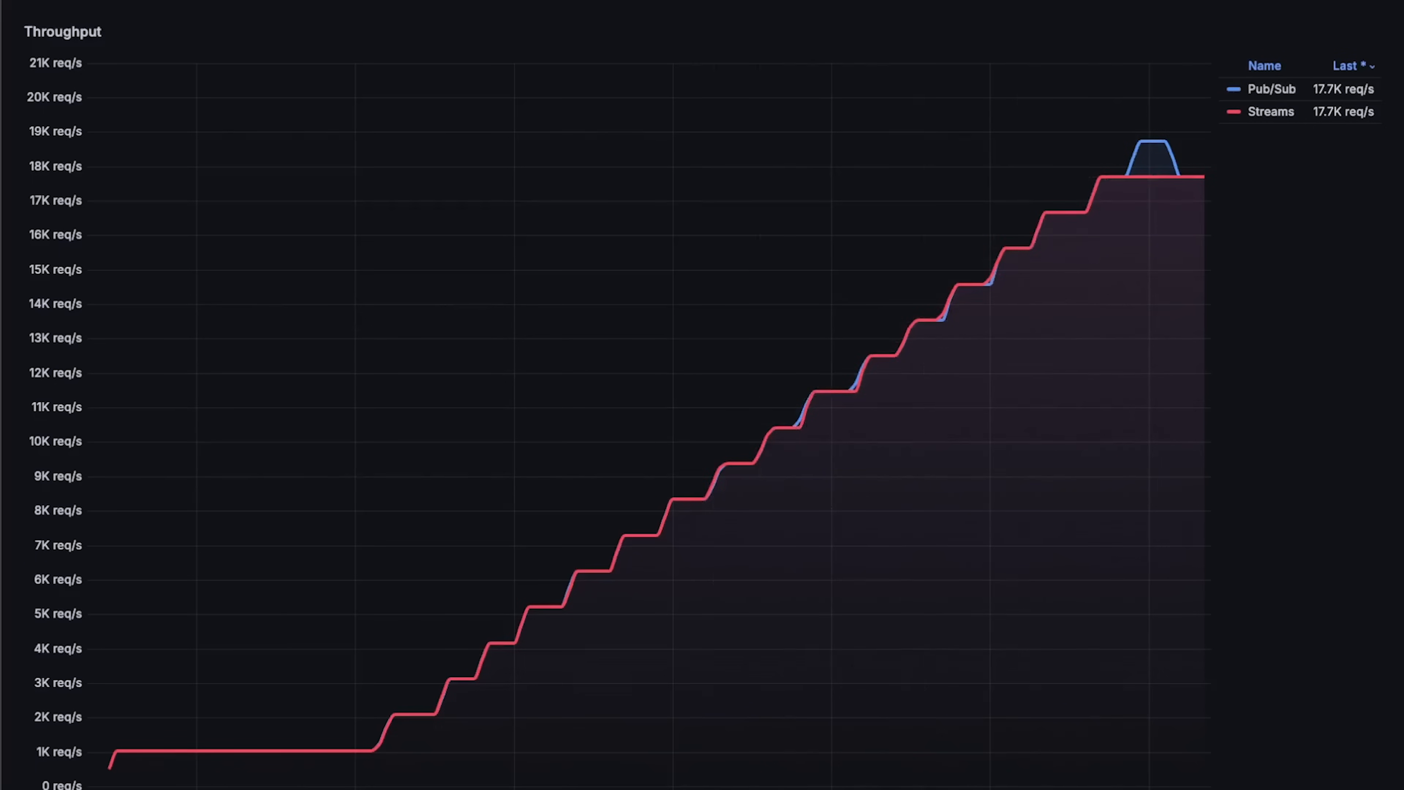
pyautogui.click(686, 399)
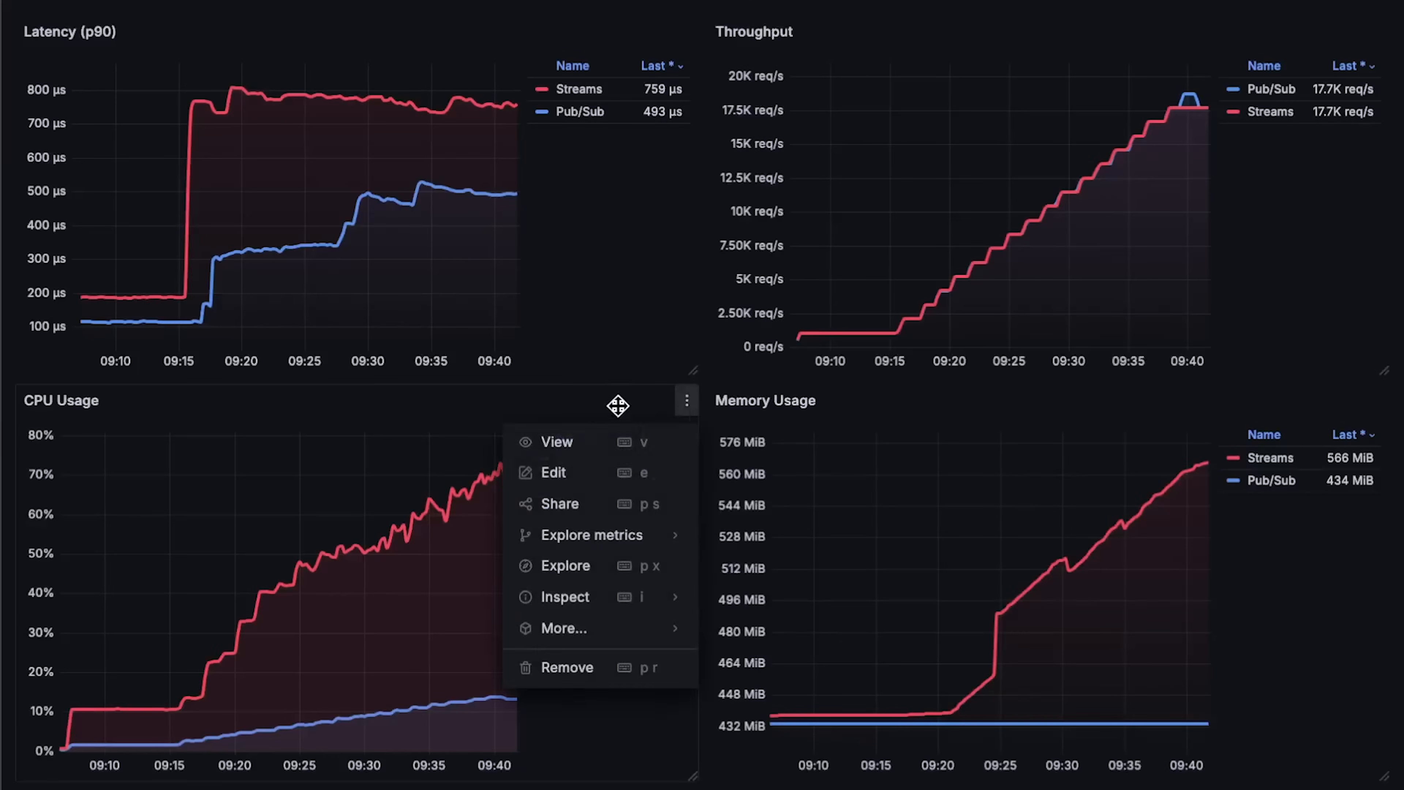
# - View the CPU Usage panel alone: Streams 67.7% vs Pub/Sub 13.1%
pyautogui.click(556, 442)
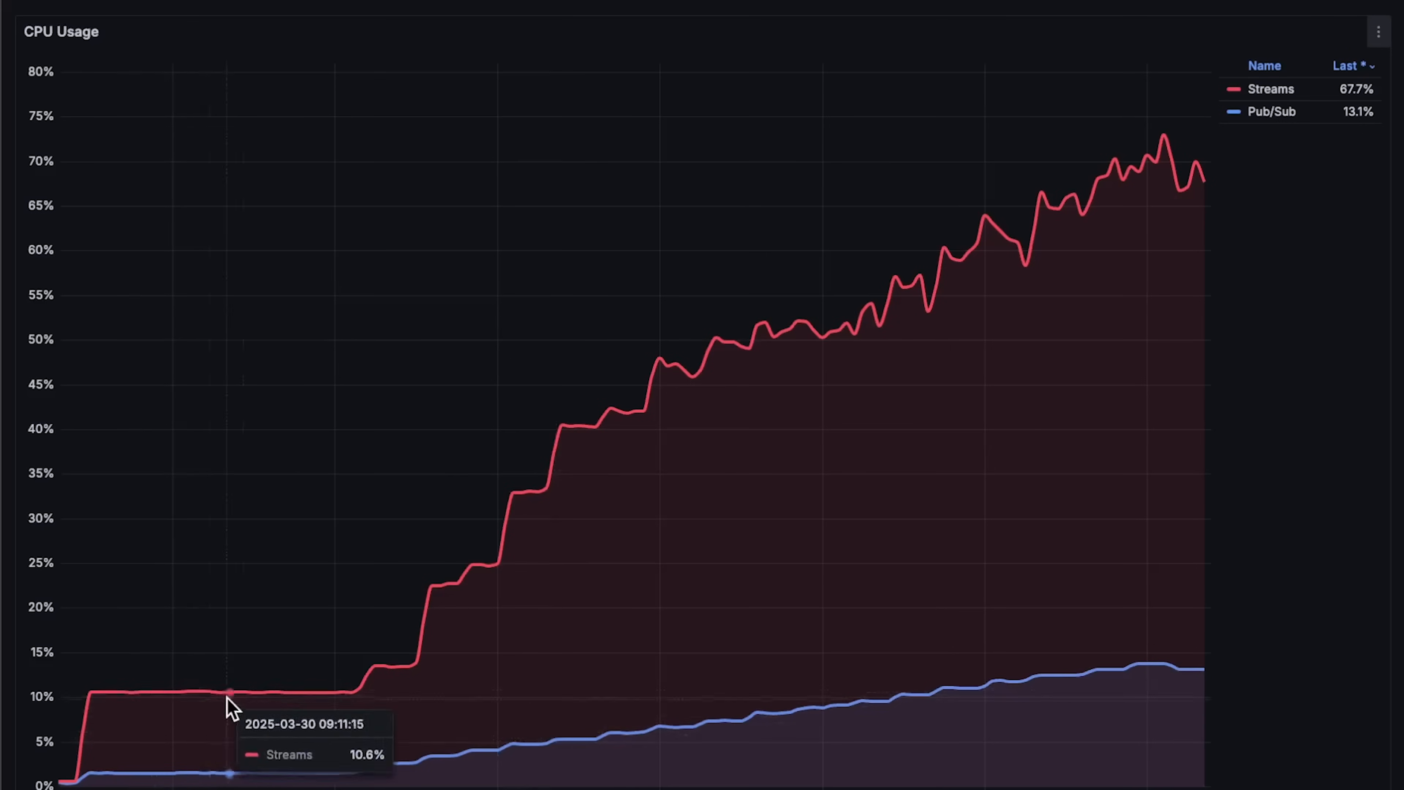
pyautogui.moveTo(998, 254)
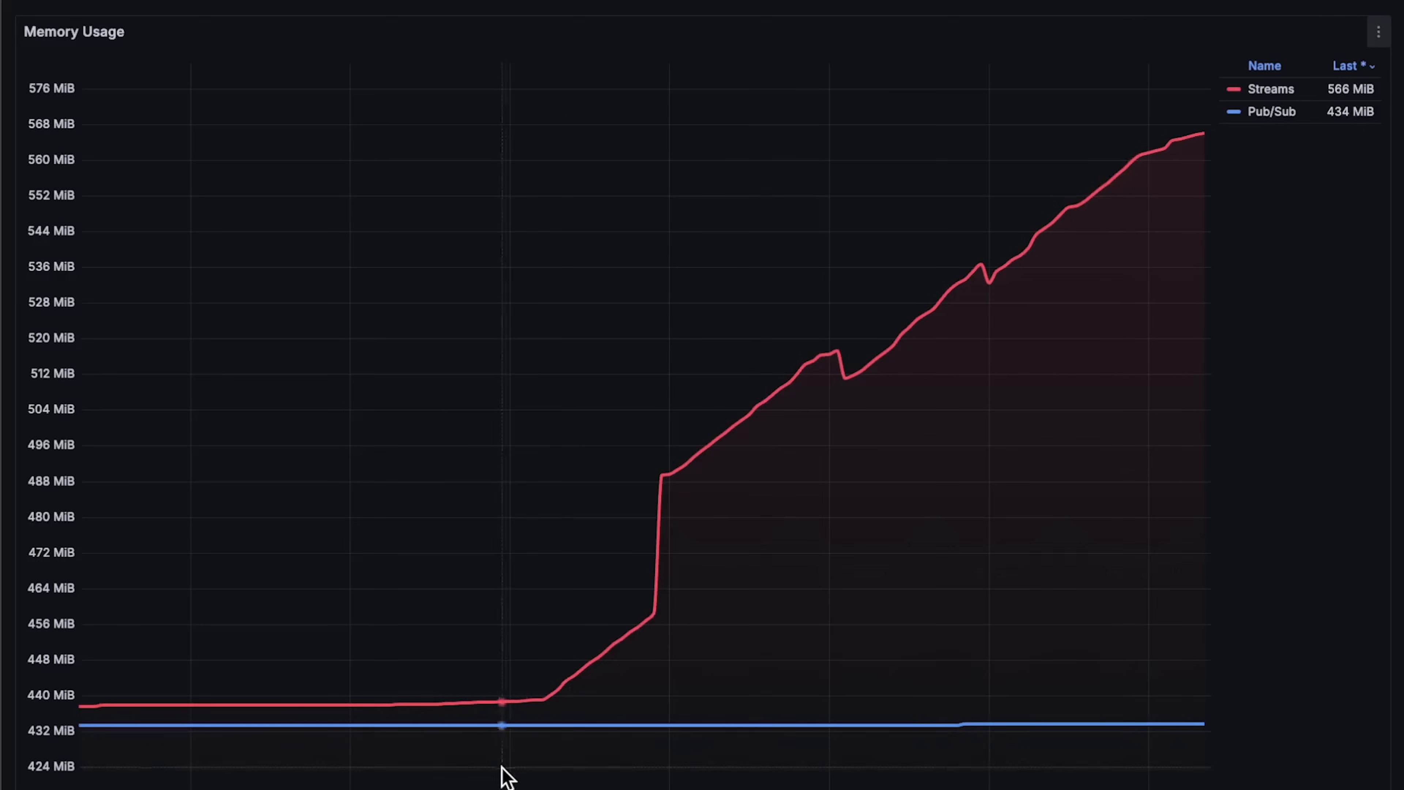
pyautogui.moveTo(849, 488)
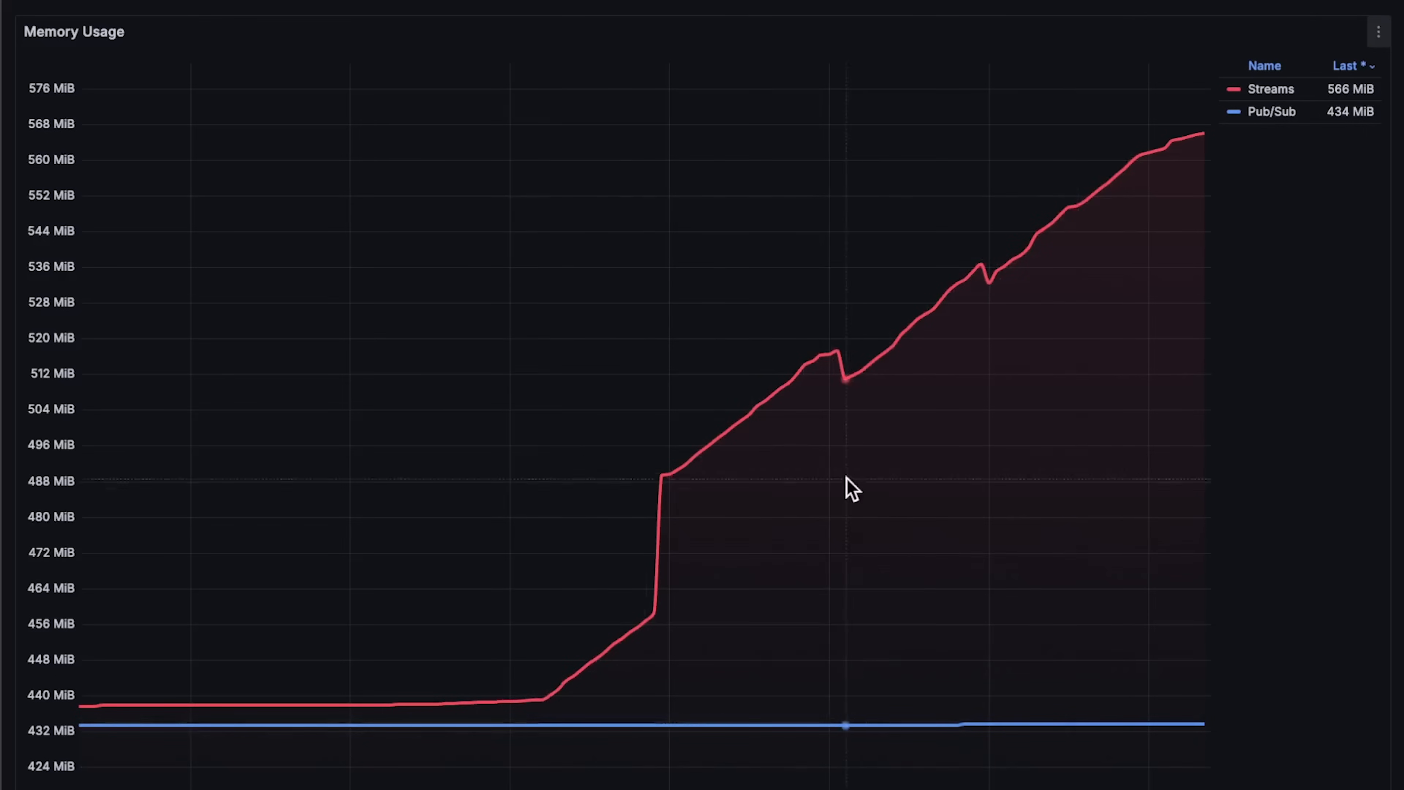
pyautogui.moveTo(968, 314)
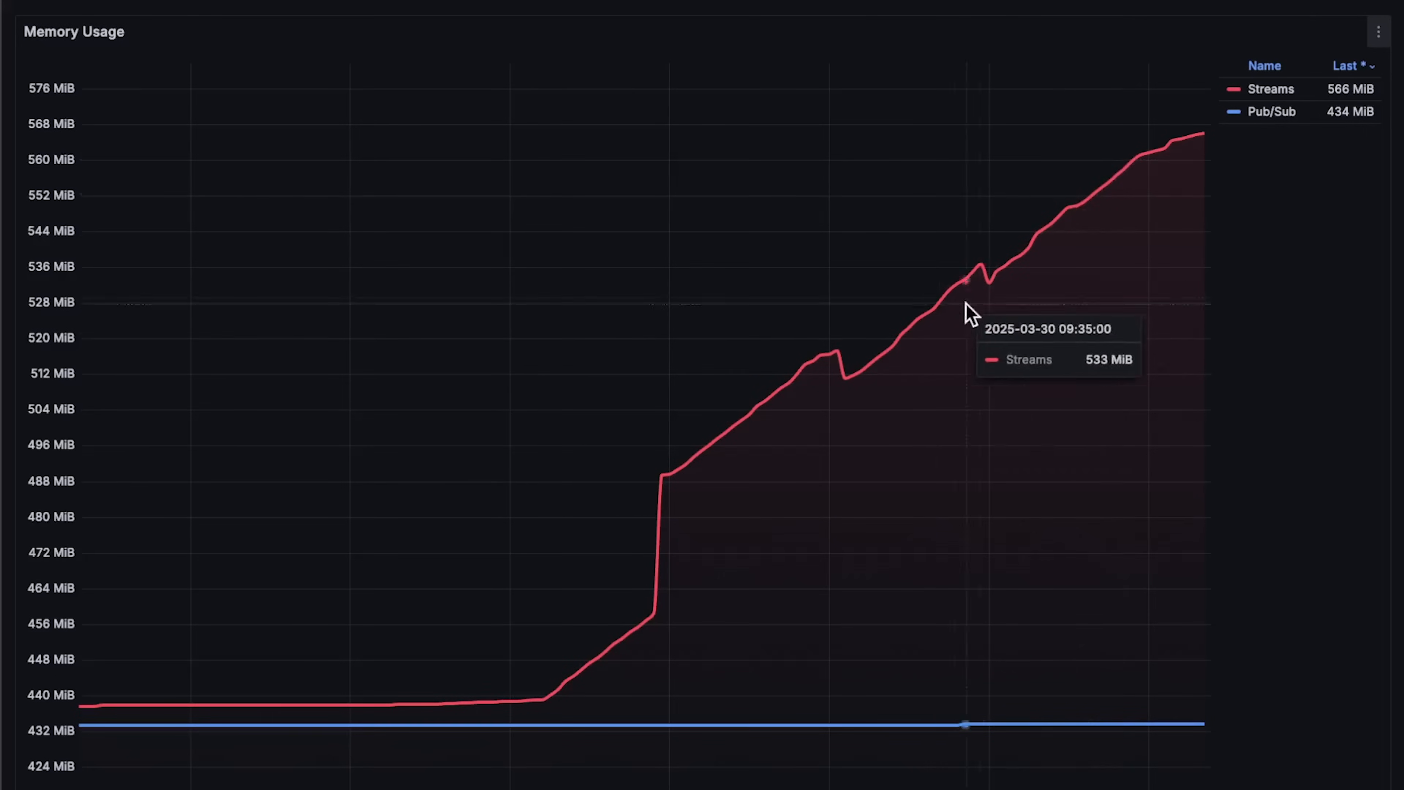